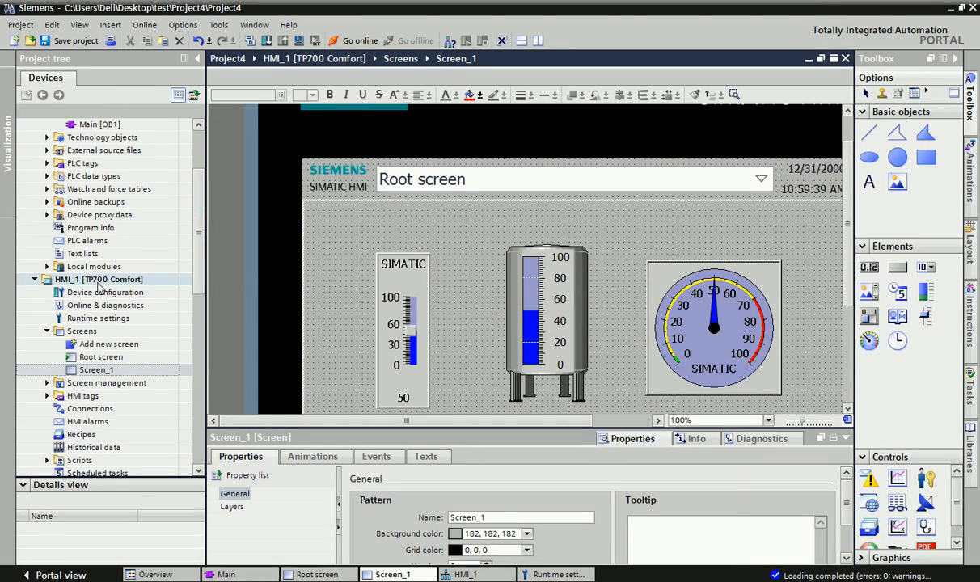
pyautogui.moveTo(120, 285)
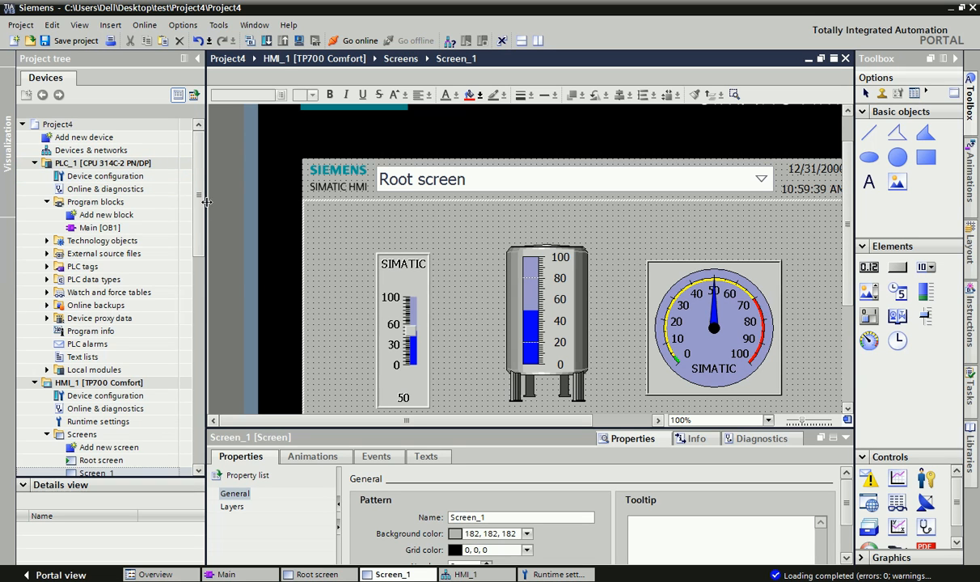
# Scroll the project tree and open Screen_1 with the tank and gauges.
pyautogui.scroll(-3)
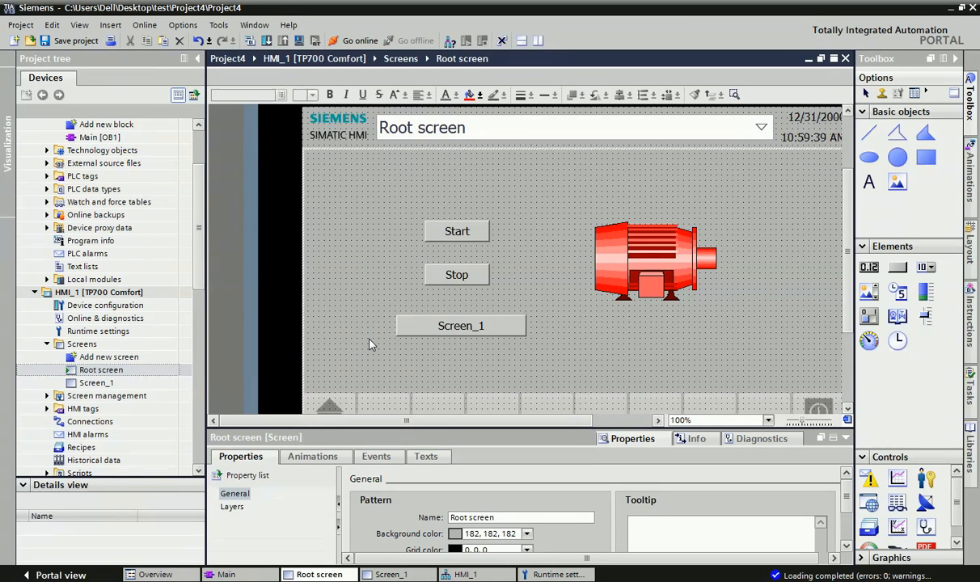
pyautogui.moveTo(375, 346)
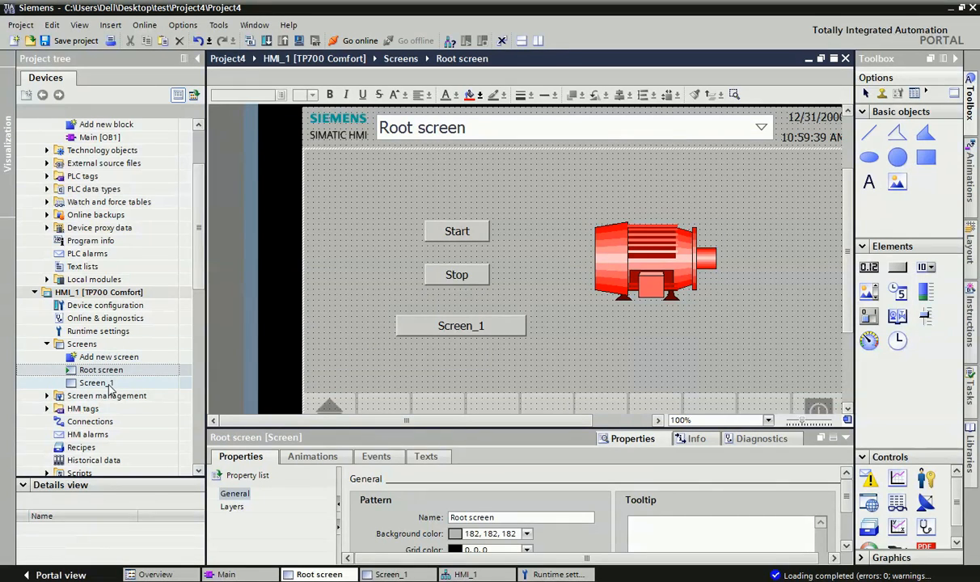
pyautogui.doubleClick(96, 382)
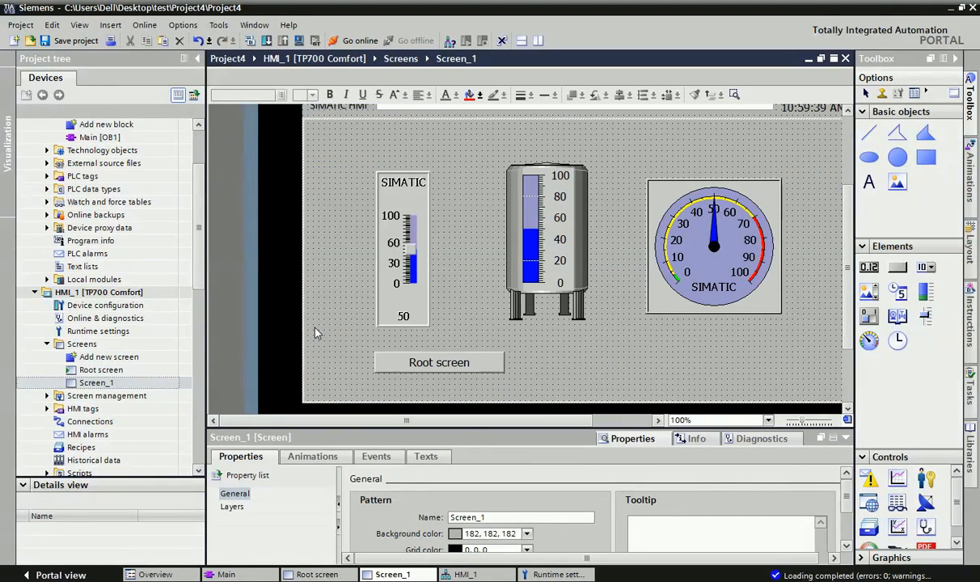
pyautogui.moveTo(480, 310)
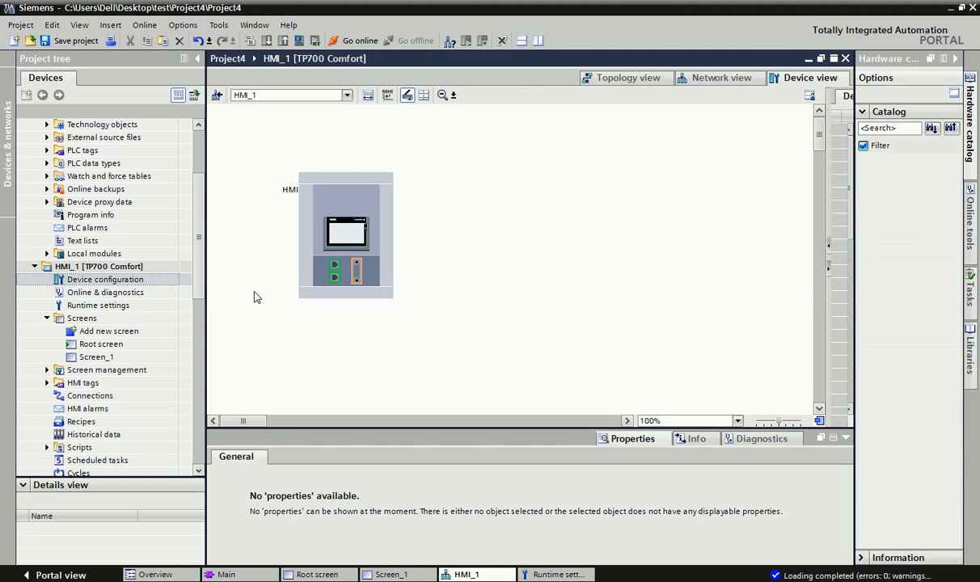
# Enable Sm@rtServer and SOAP web service in HMI_1 runtime services, returning to device view.
pyautogui.click(339, 233)
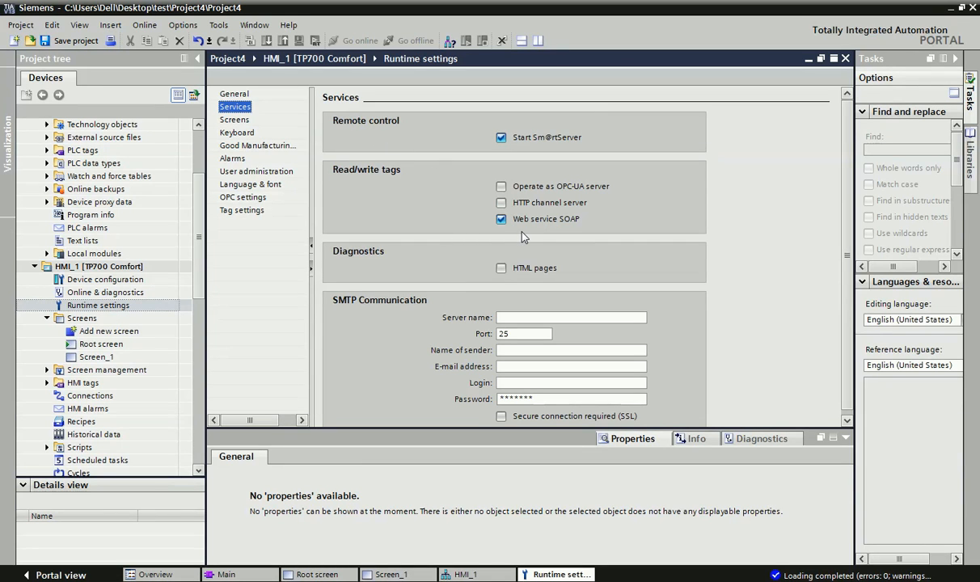
pyautogui.click(500, 137)
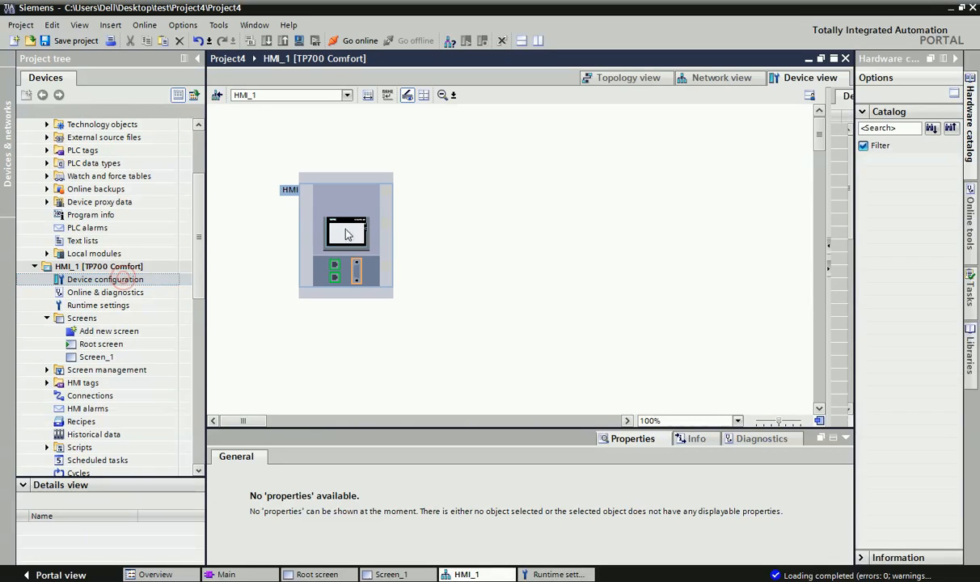
# Download the HMI_1 project to the TP700 Comfort panel and confirm Load.
pyautogui.click(346, 235)
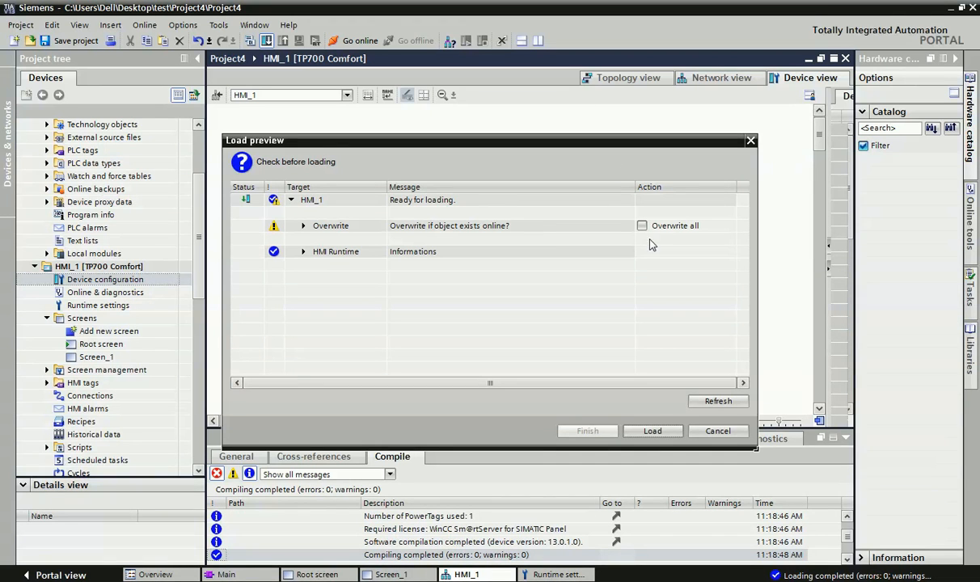
pyautogui.click(653, 431)
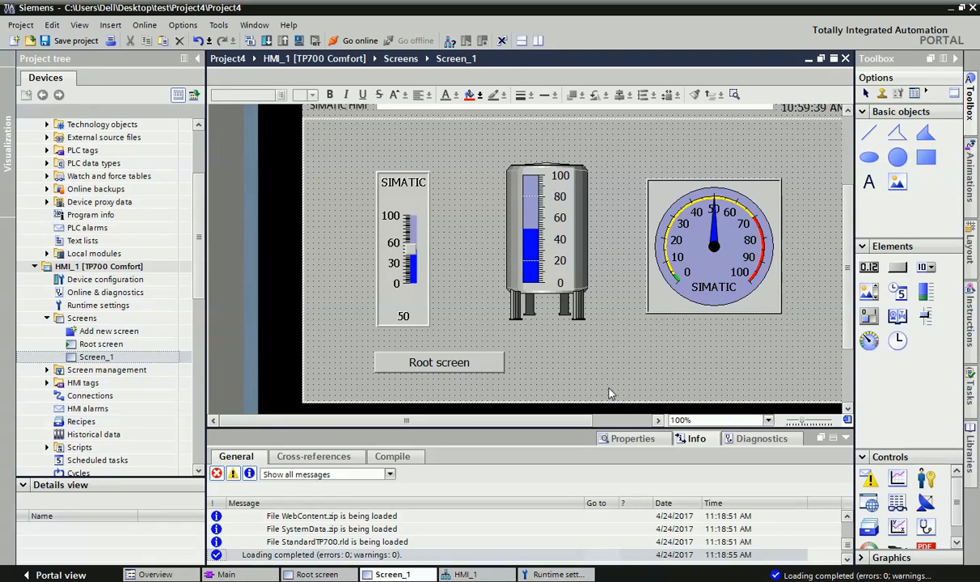
pyautogui.moveTo(641, 348)
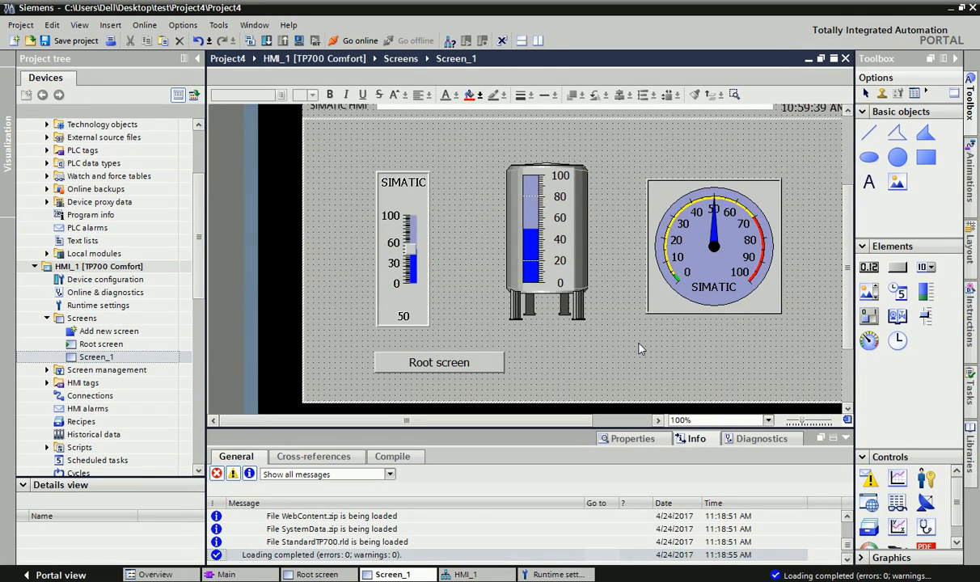
pyautogui.moveTo(559, 354)
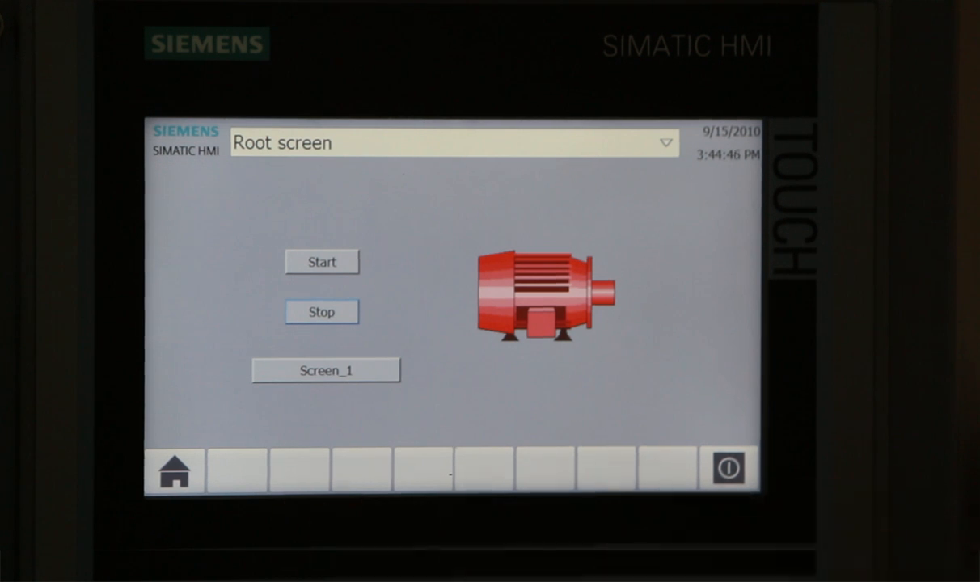
# Exit the runtime Root screen to reach the panel's Control Panel.
pyautogui.click(726, 467)
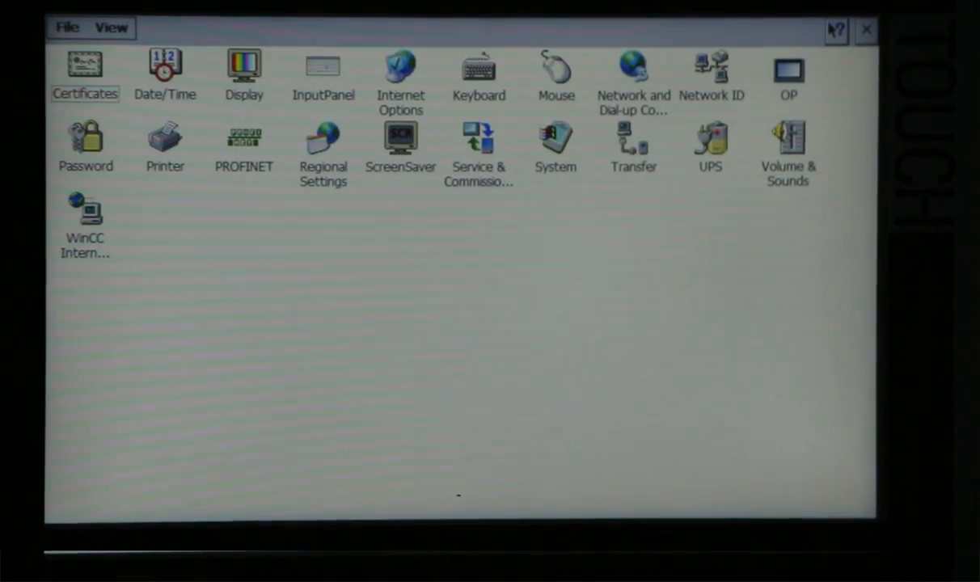
# In WinCC Internet Settings Remote tab, set Sm@rtServer to start automatically after booting.
pyautogui.doubleClick(83, 218)
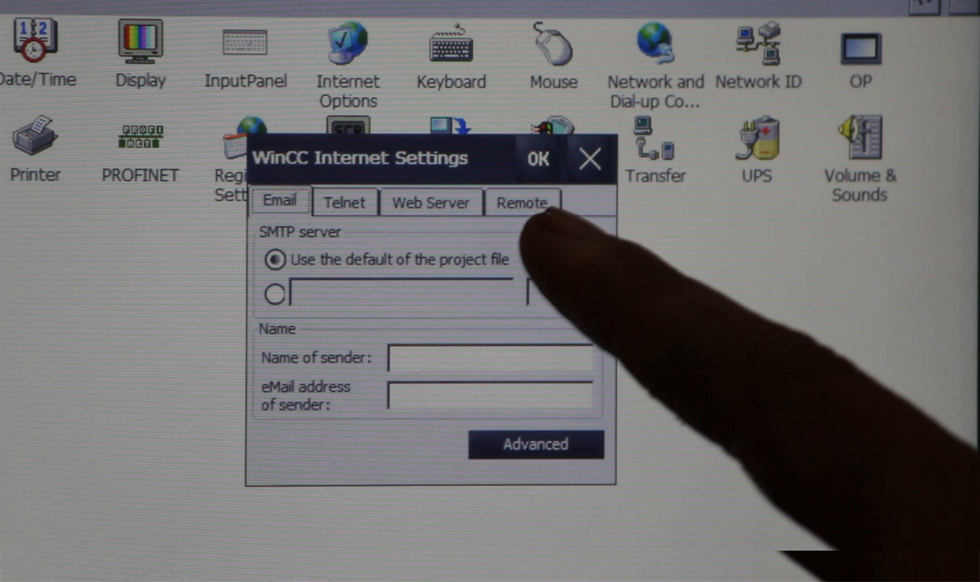
pyautogui.click(523, 202)
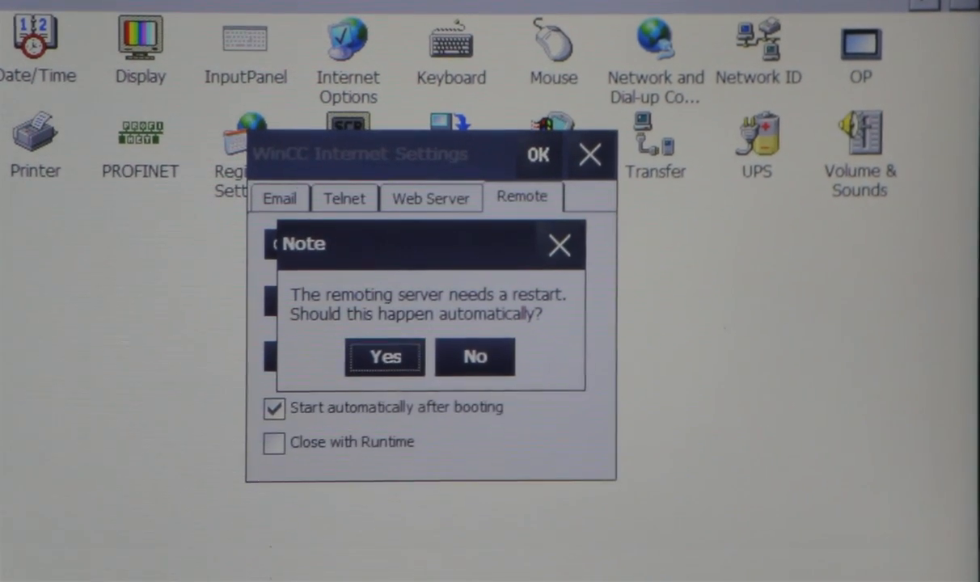
pyautogui.click(384, 357)
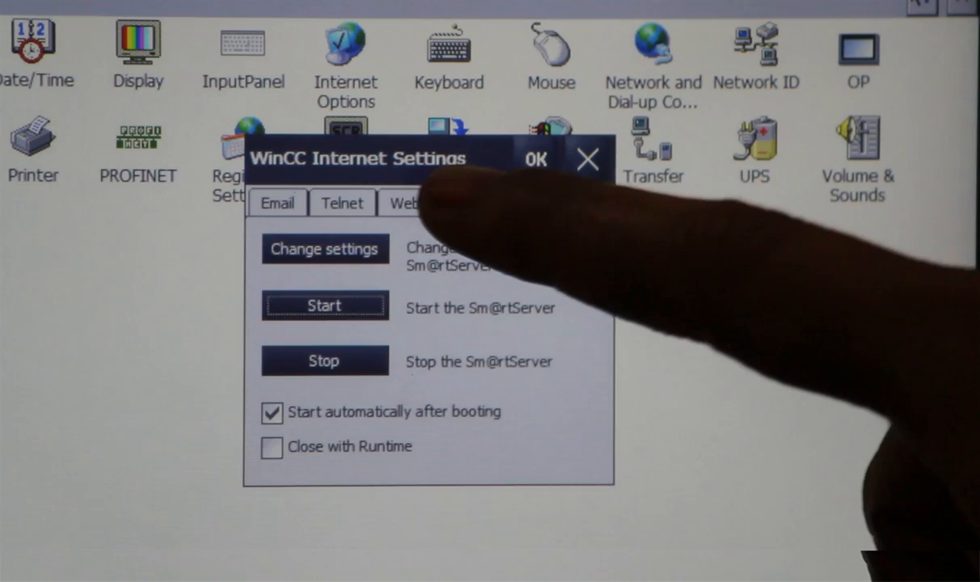
# Start the panel's web server from the Web Server tab and accept automatic restart.
pyautogui.click(407, 202)
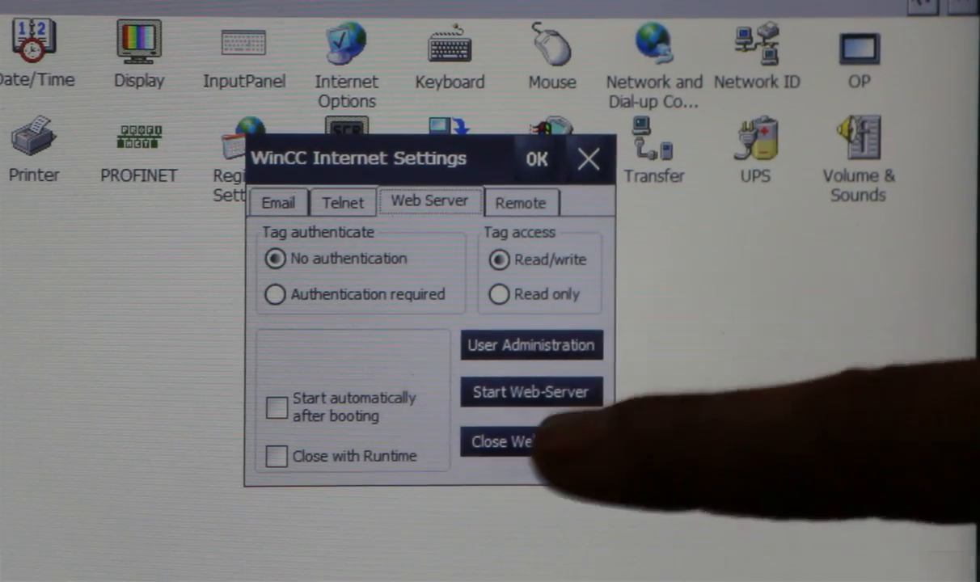
pyautogui.click(532, 346)
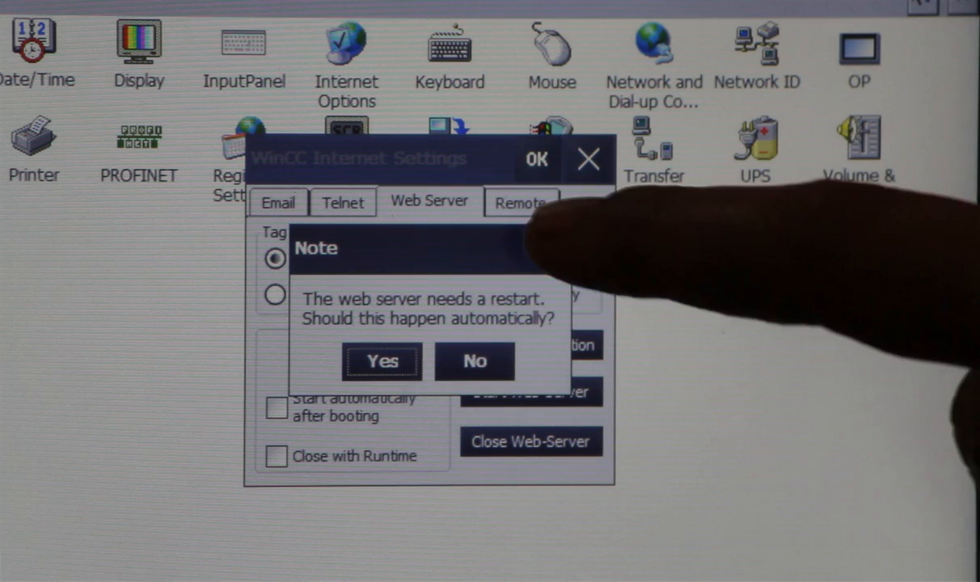
pyautogui.click(380, 361)
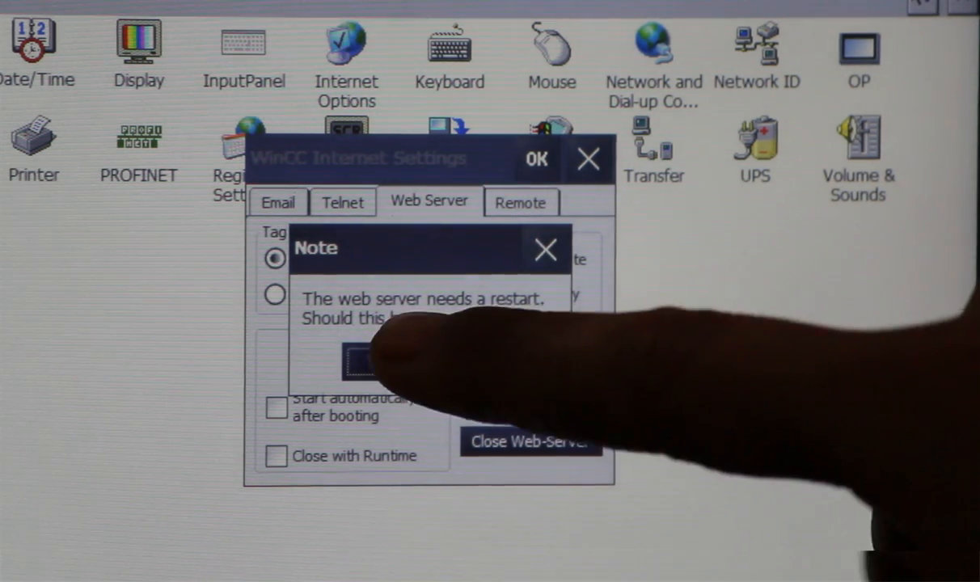
pyautogui.click(350, 360)
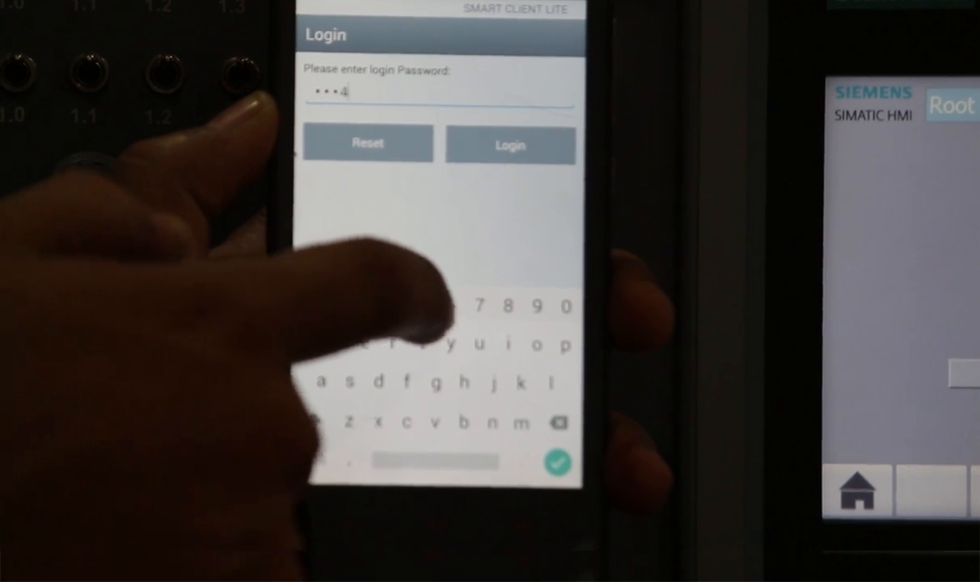
# Log in to WinCC Smart Client Lite and dismiss the unattended-device warning.
pyautogui.click(510, 145)
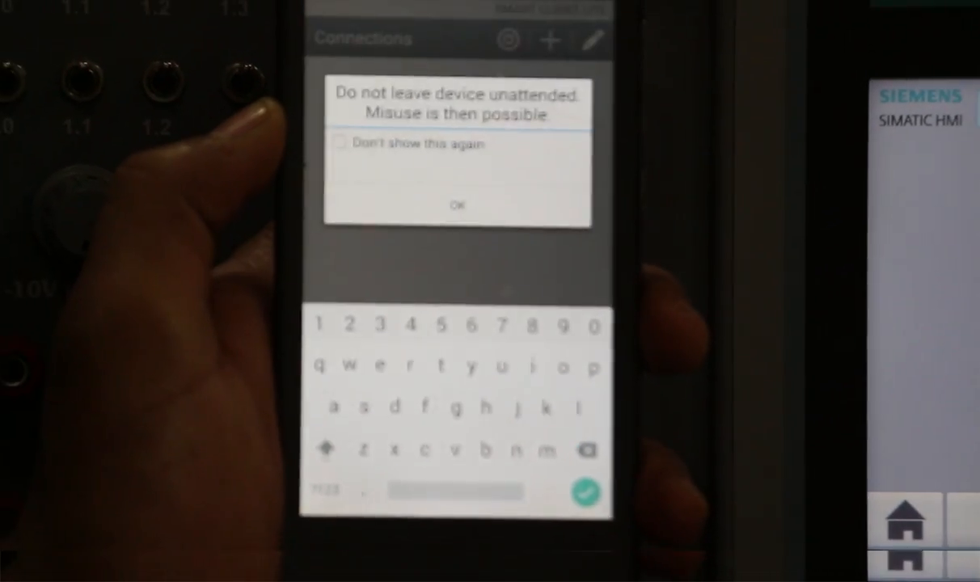
pyautogui.click(458, 204)
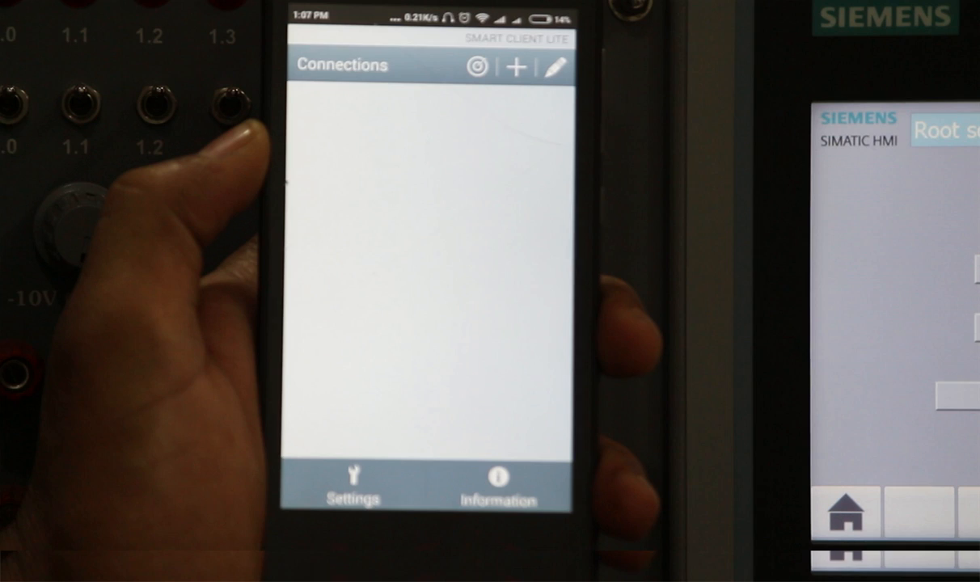